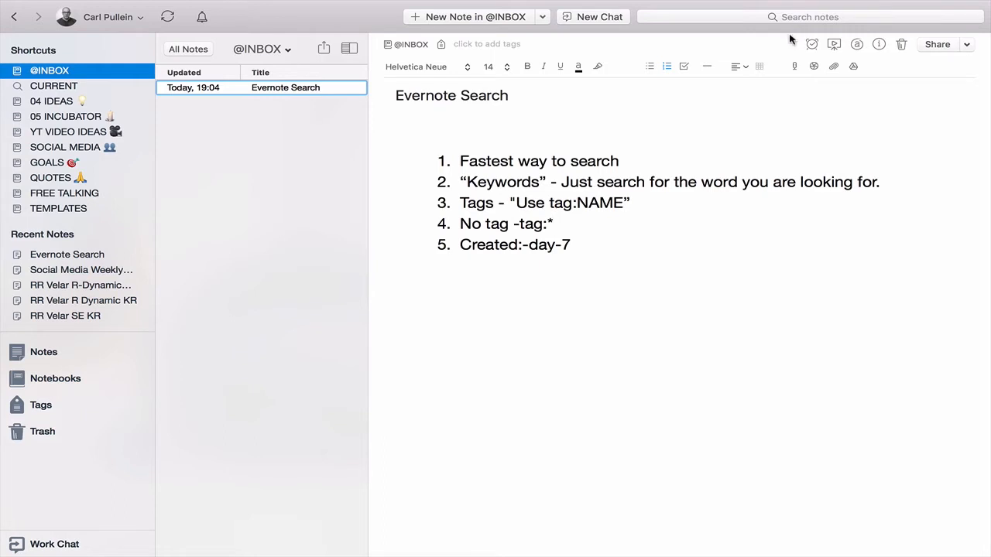
mouse_move(706, 297)
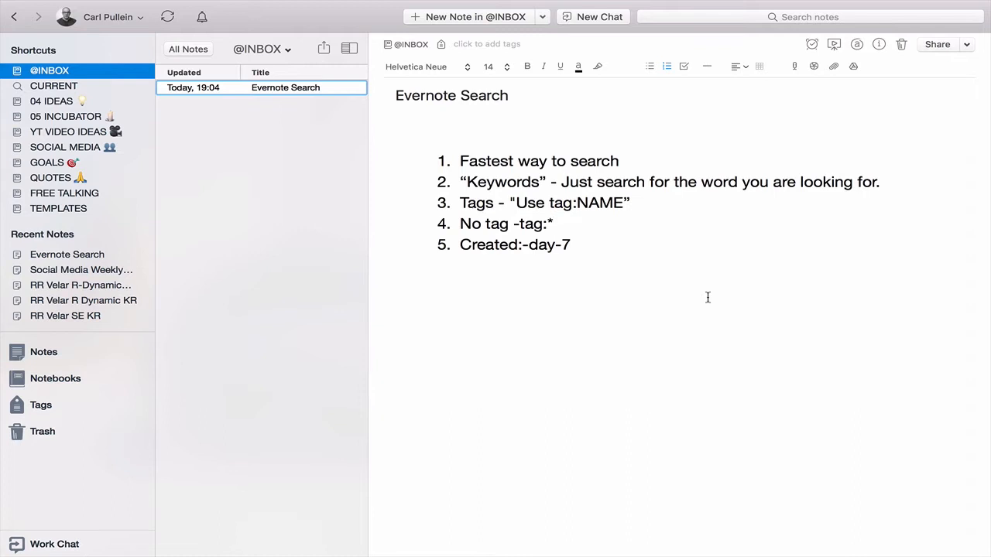
mouse_move(707, 300)
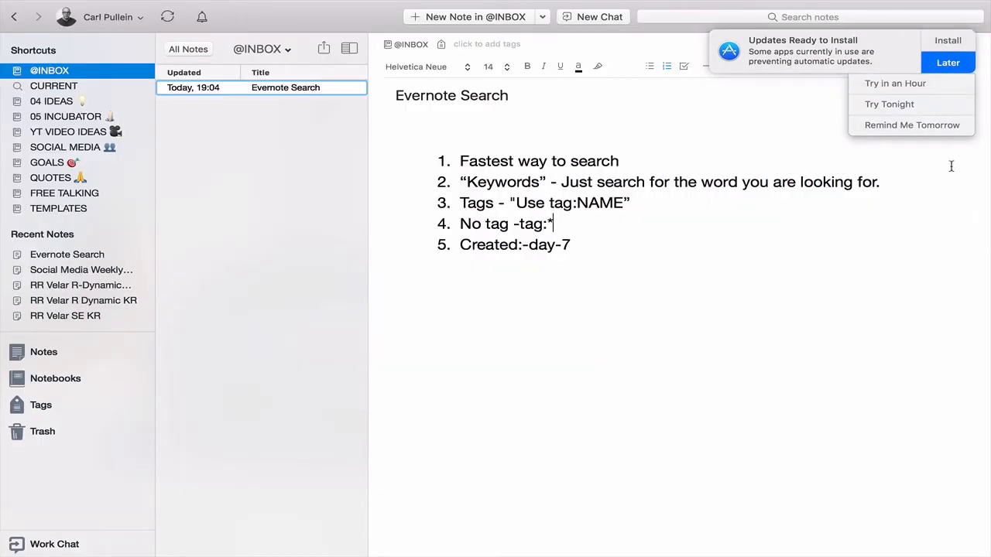
Dismiss the update reminder and try quick-switcher lookups for 'James' and 'Ian' via Cmd+J
left_click(947, 62)
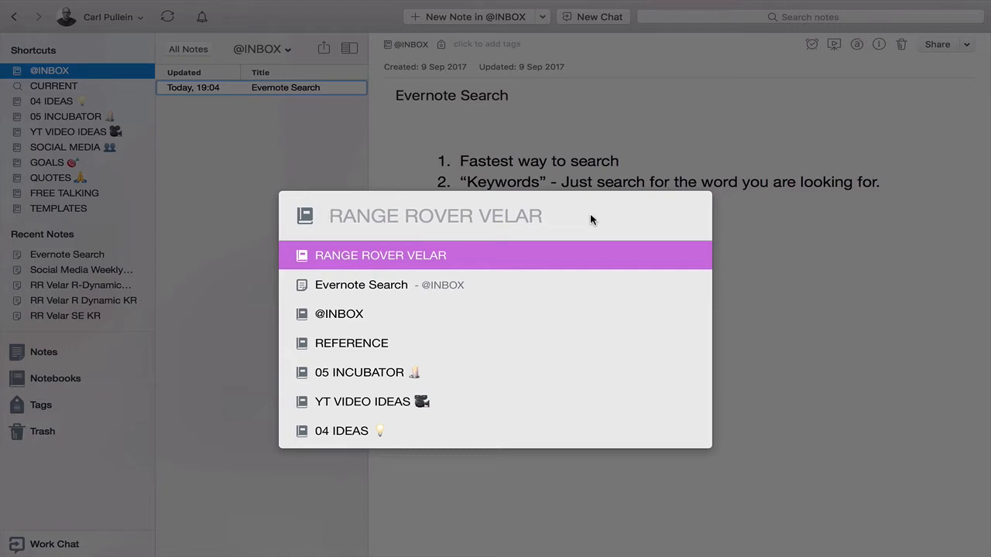
type("James")
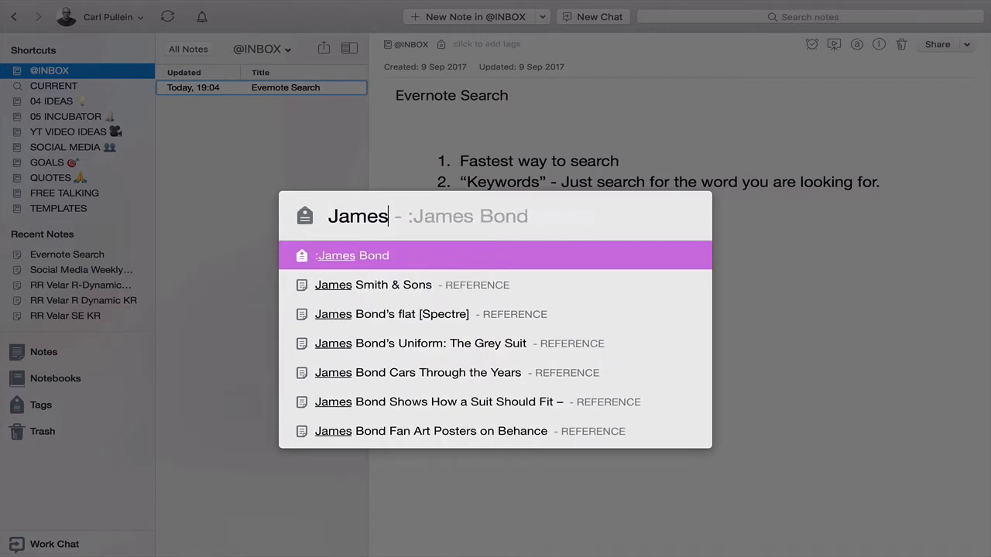
type("Ian Fleming")
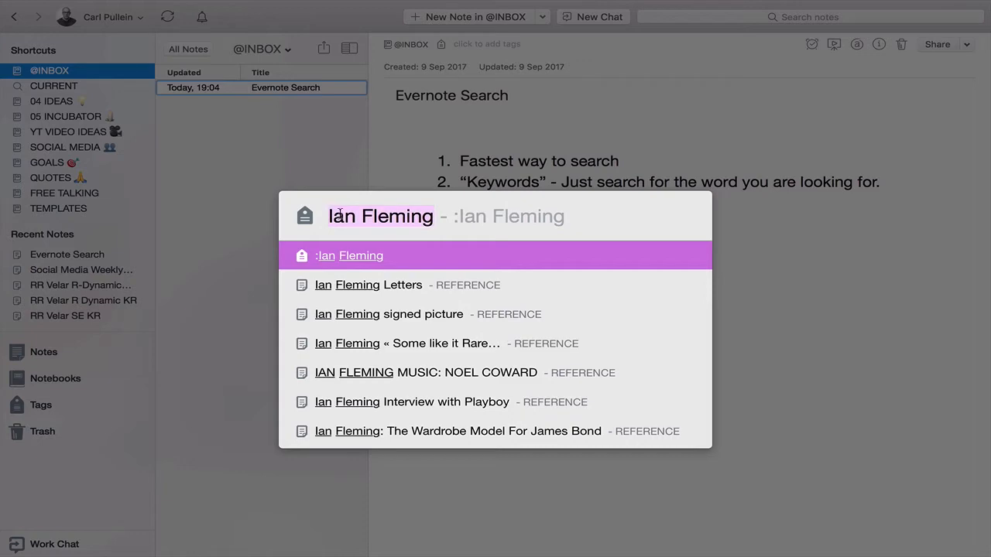
type("[COMMAND")
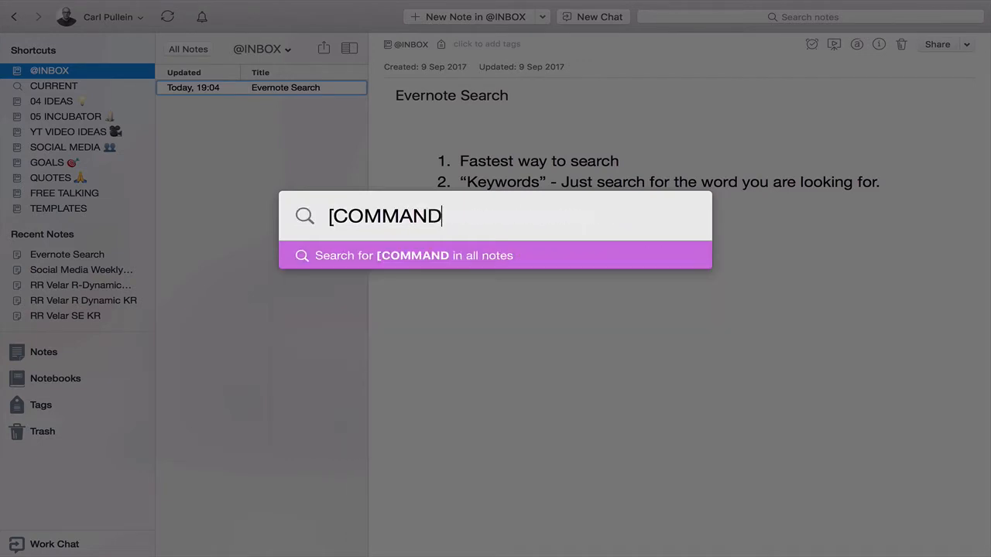
type("J")
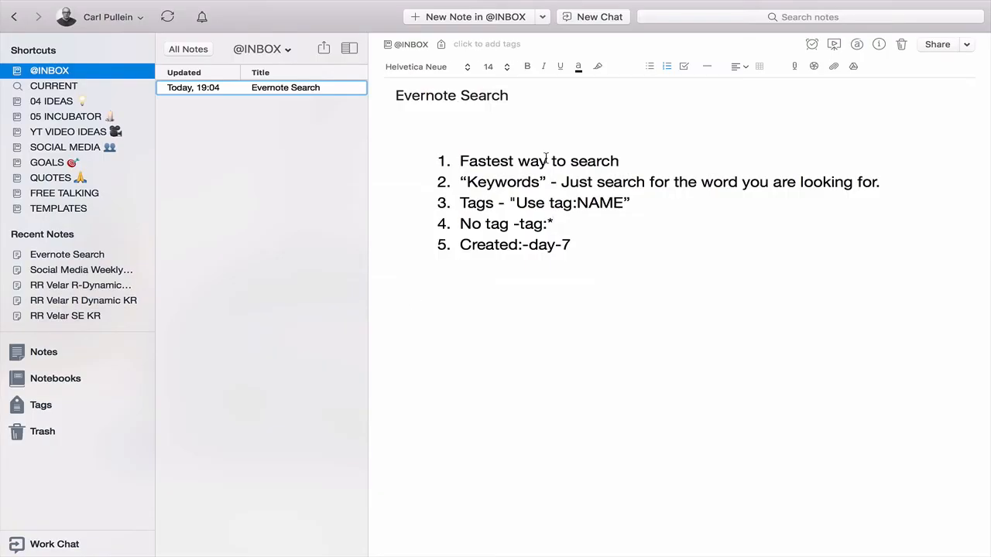
mouse_move(709, 4)
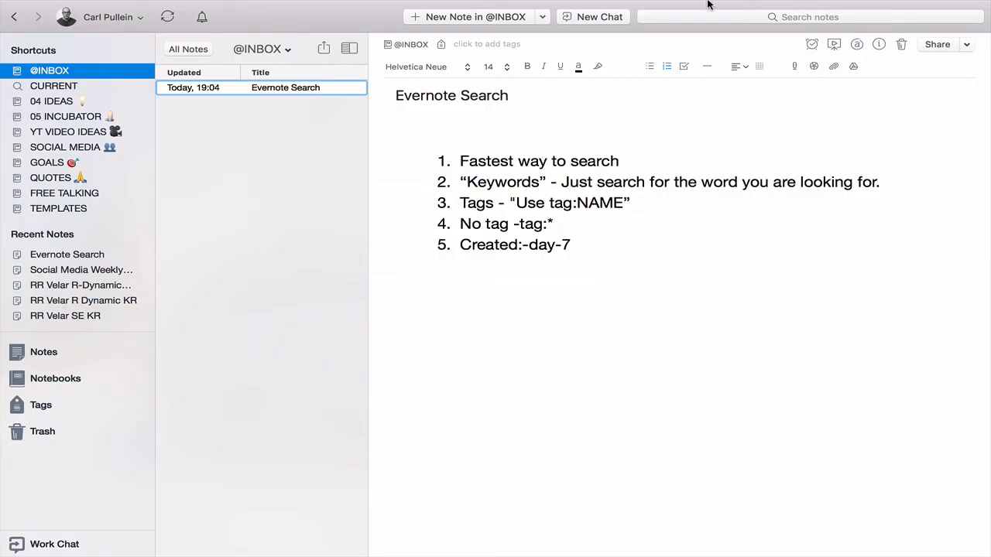
left_click(810, 16)
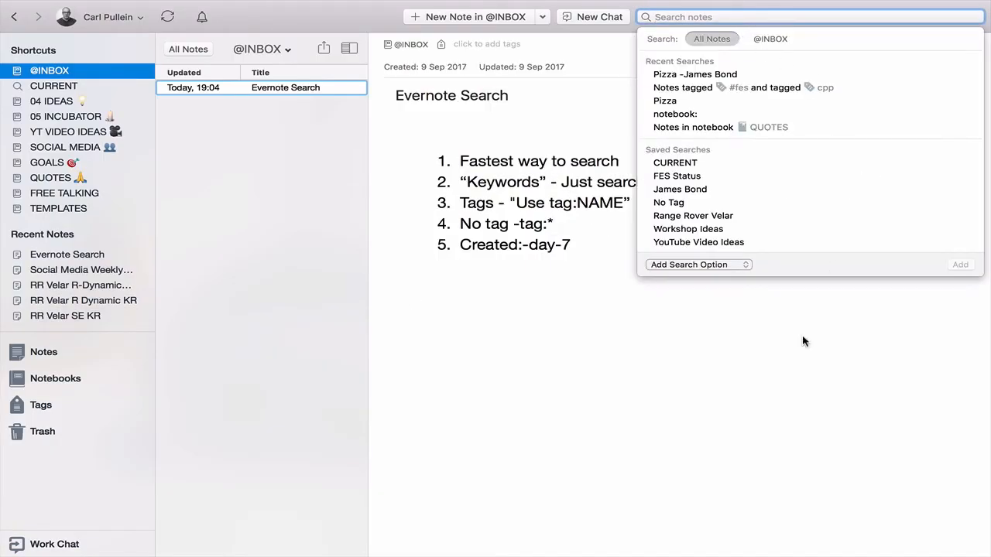
mouse_move(712, 371)
type("Pizza")
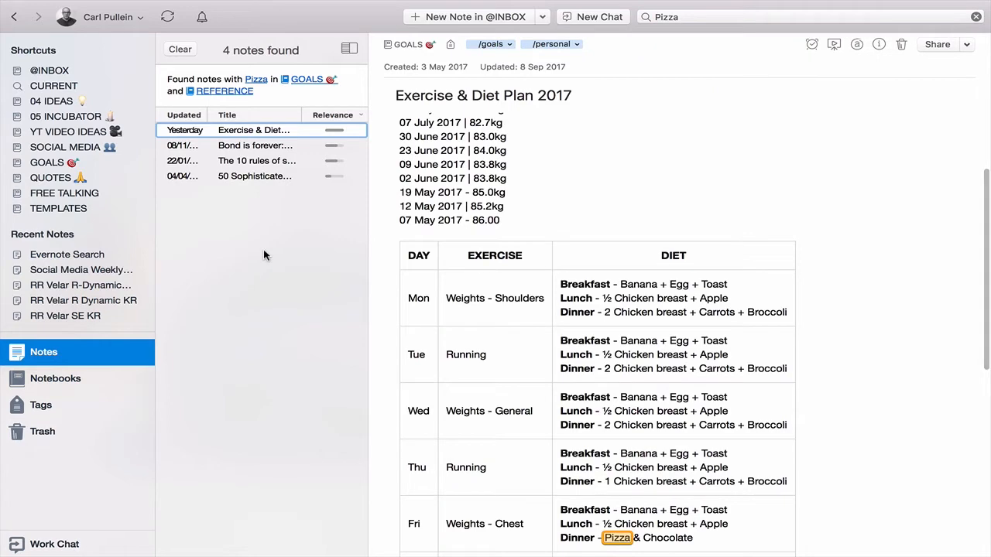
scroll("down", 3)
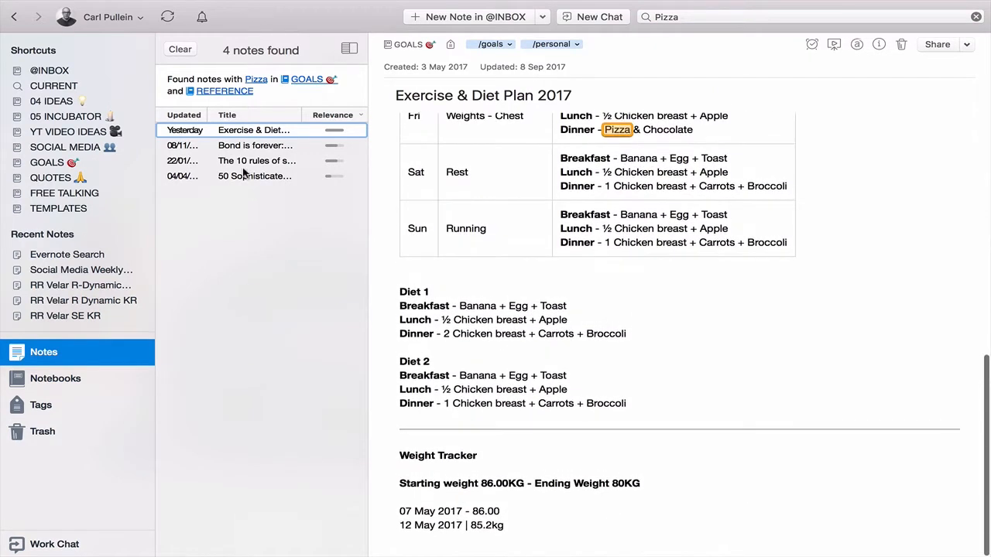
left_click(255, 145)
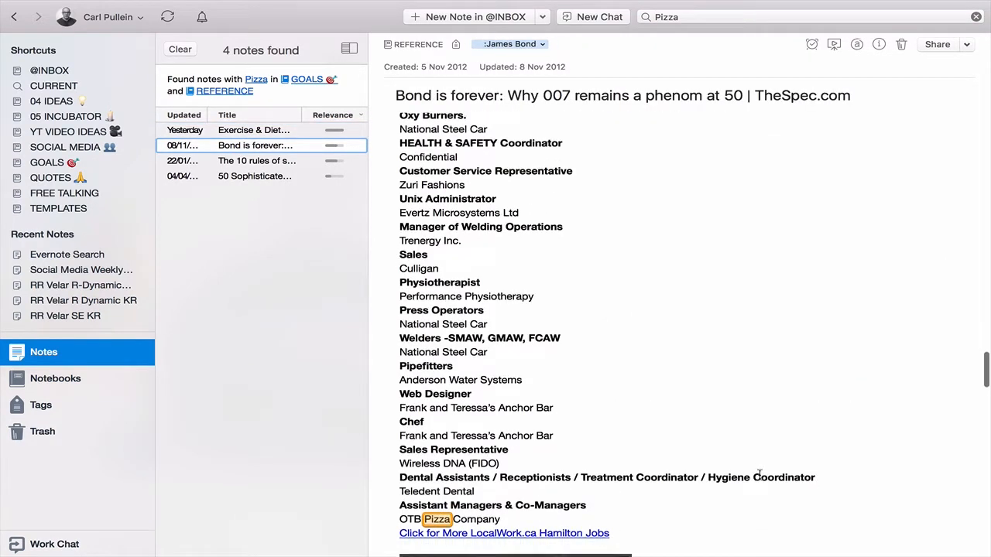
left_click(257, 159)
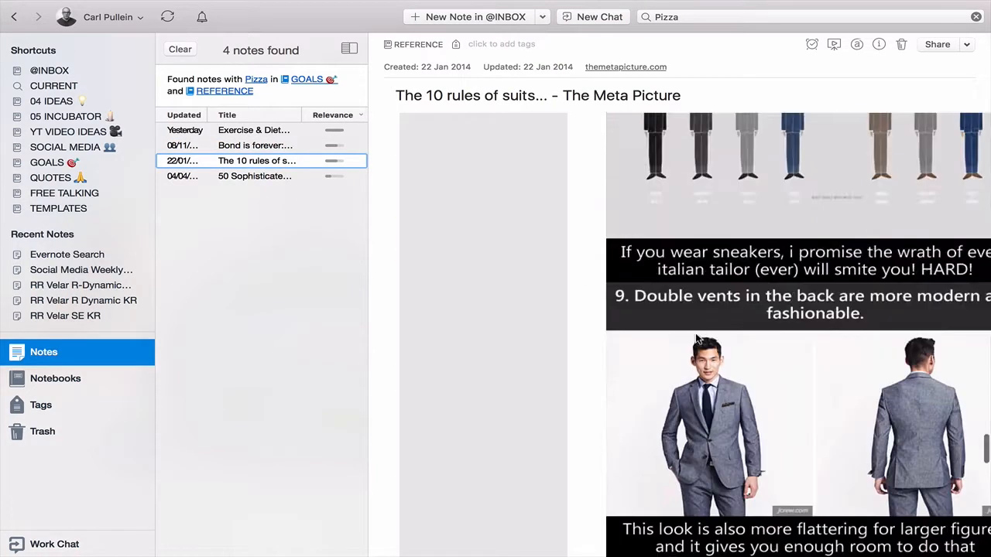
scroll("down", 3)
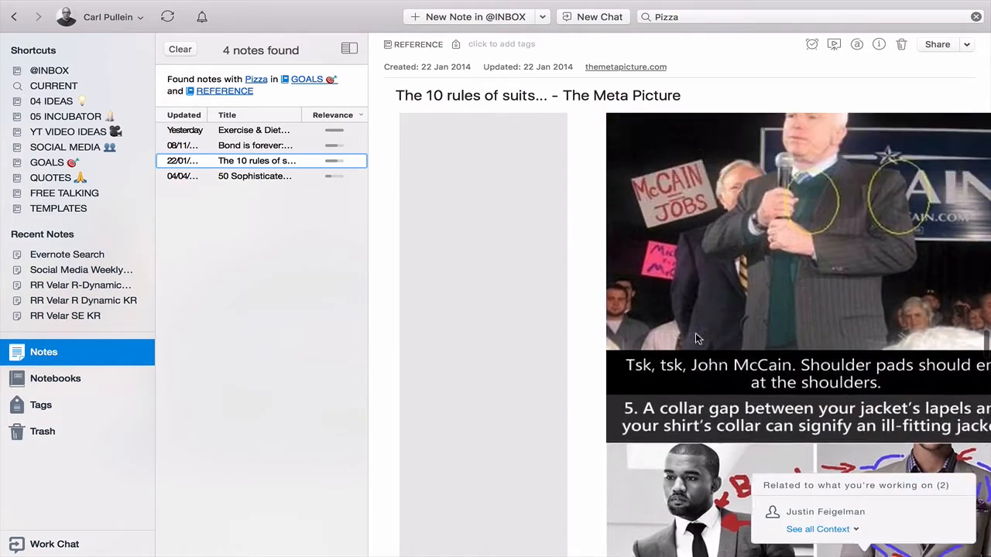
scroll("down", 3)
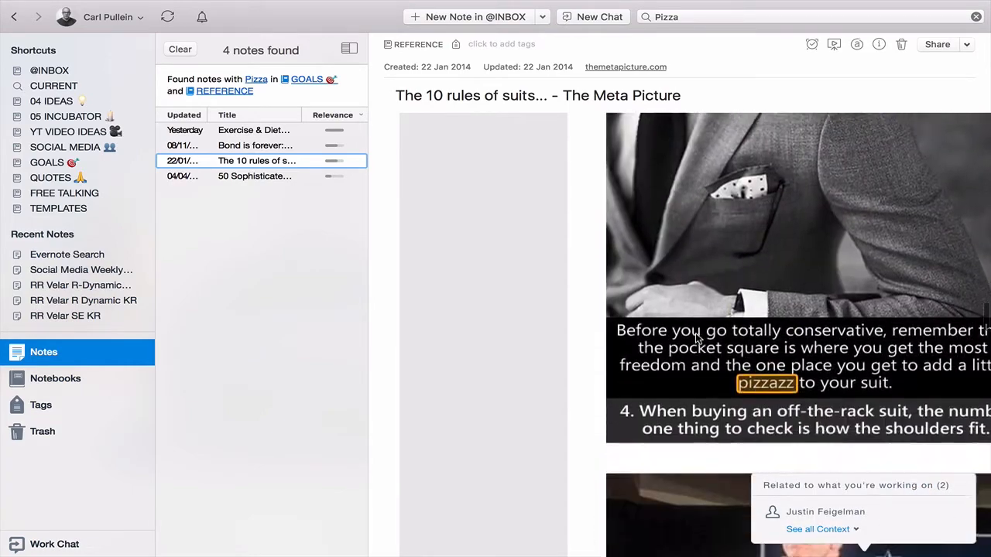
scroll("down", 3)
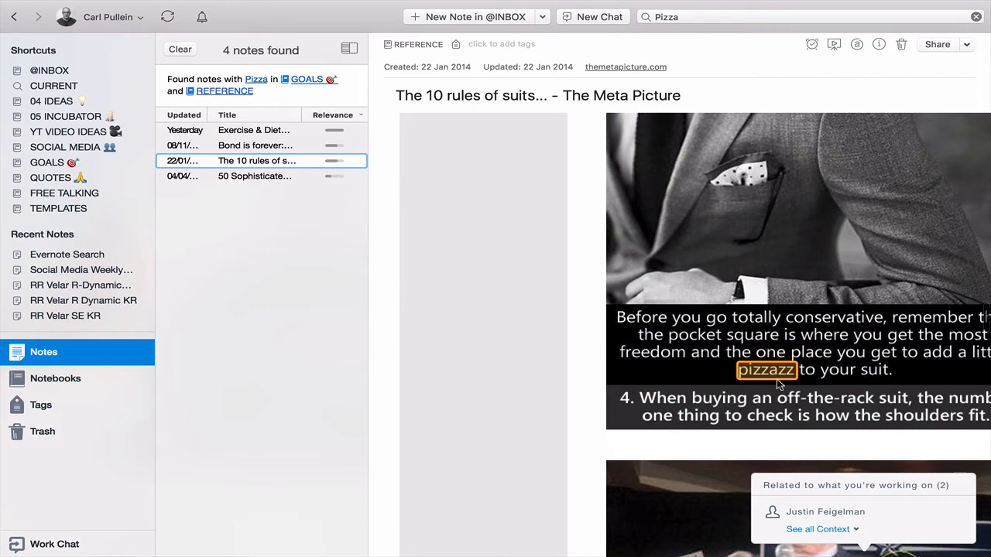
left_click(256, 176)
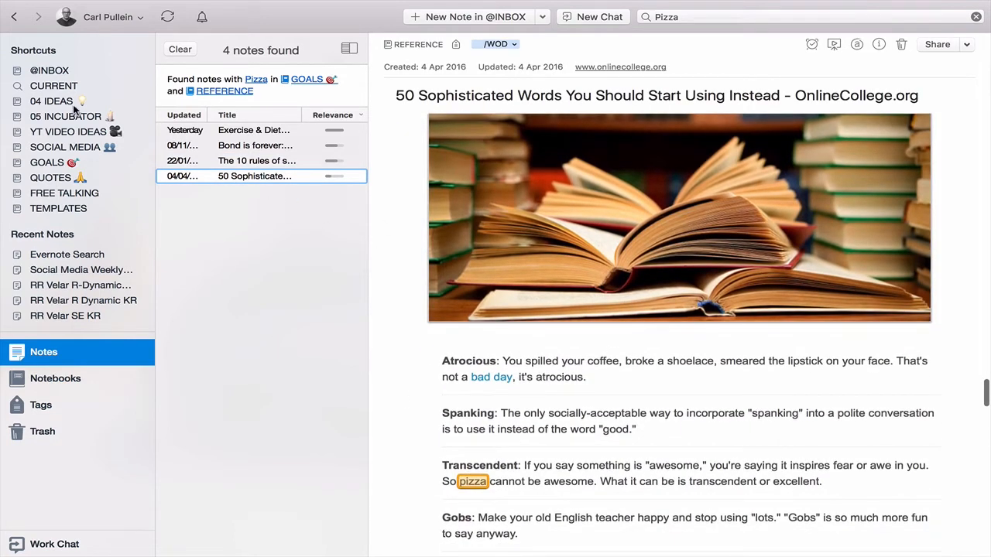
left_click(253, 130)
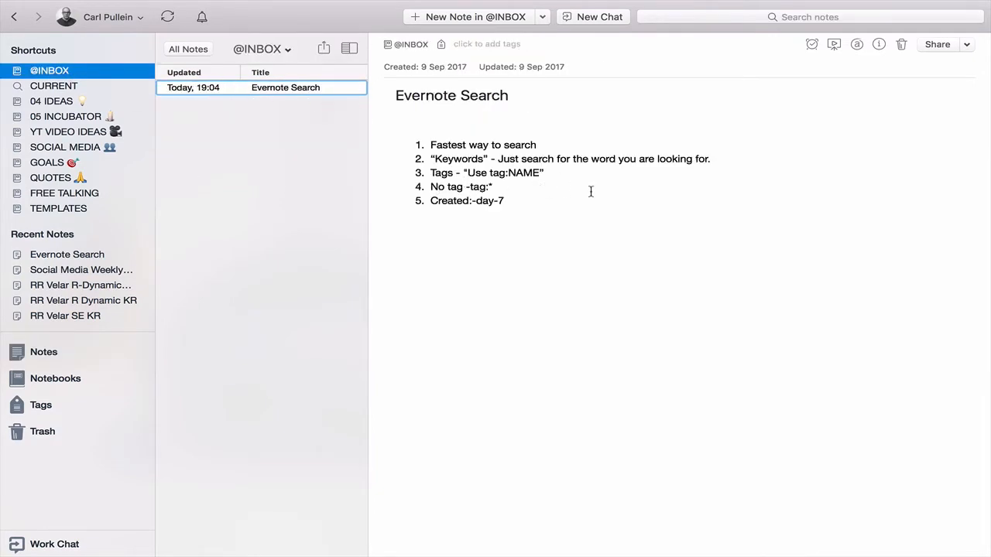
Review the full tag list, then search notes with the query tag:#fes
left_click(591, 192)
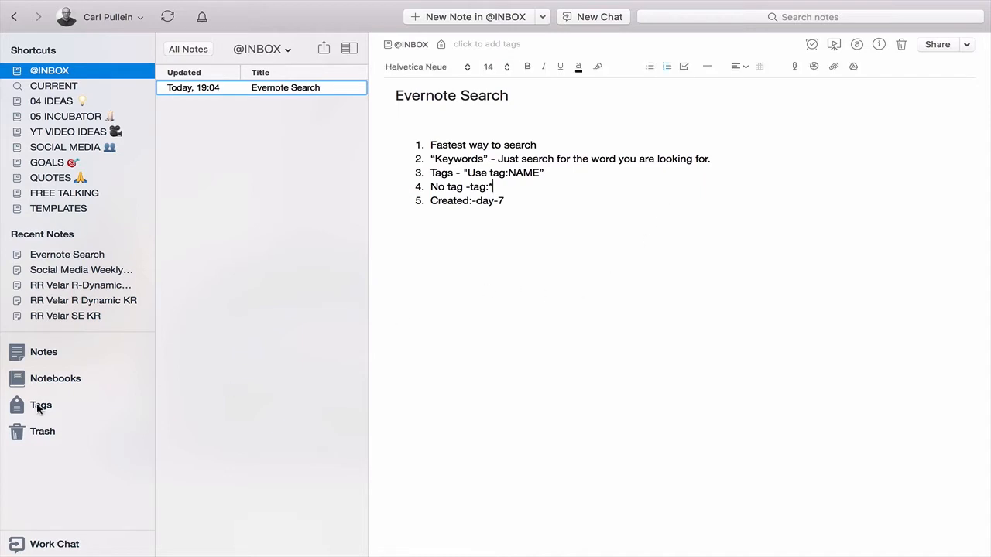
left_click(40, 405)
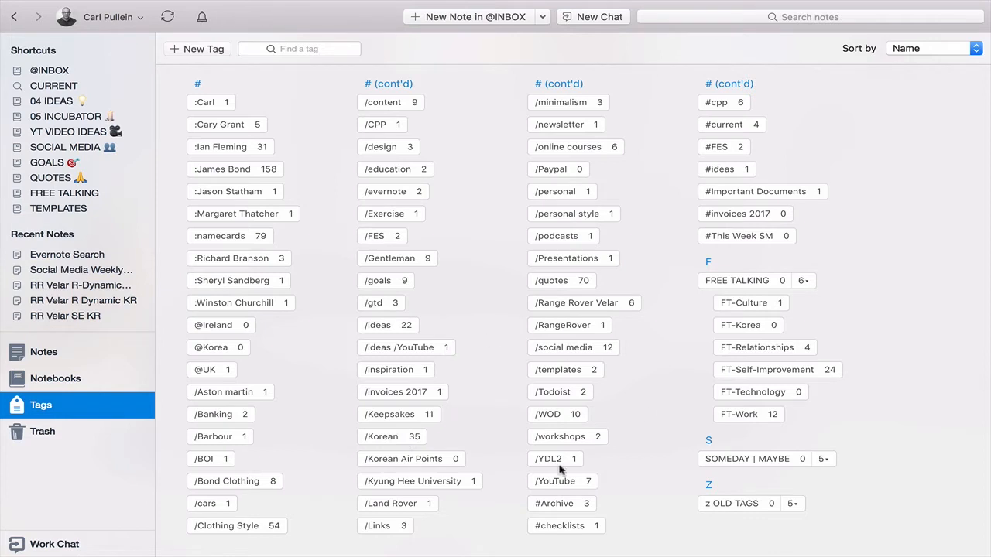
mouse_move(3, 415)
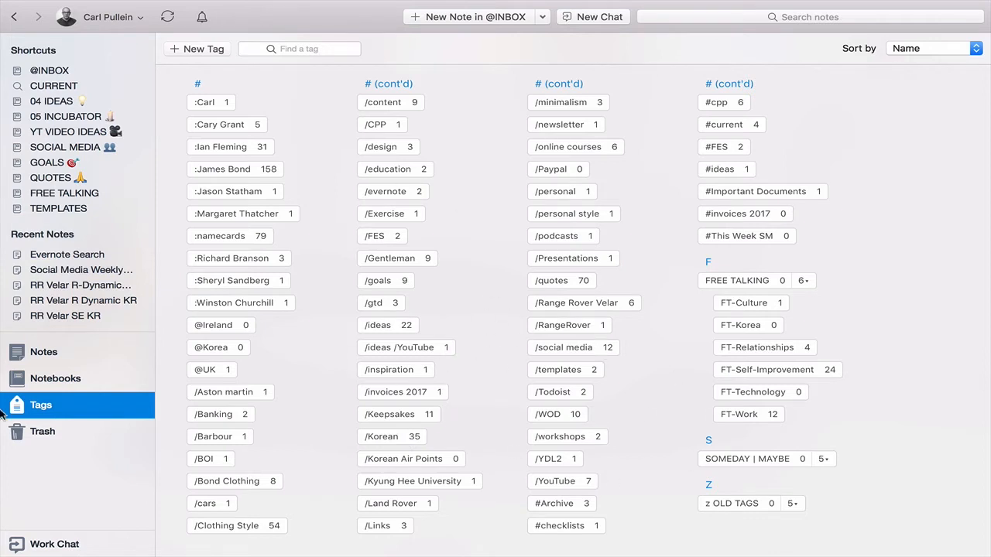
left_click(43, 351)
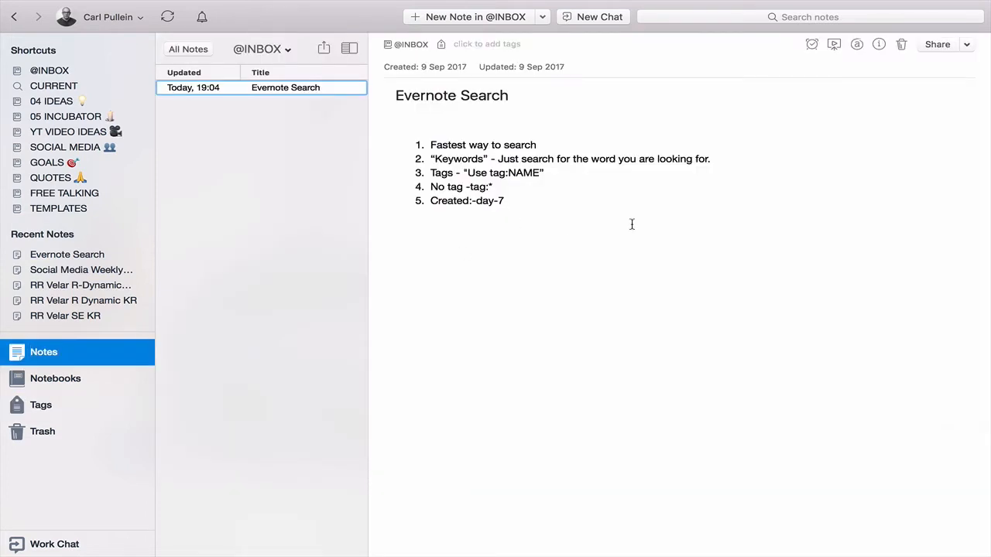
left_click(808, 16)
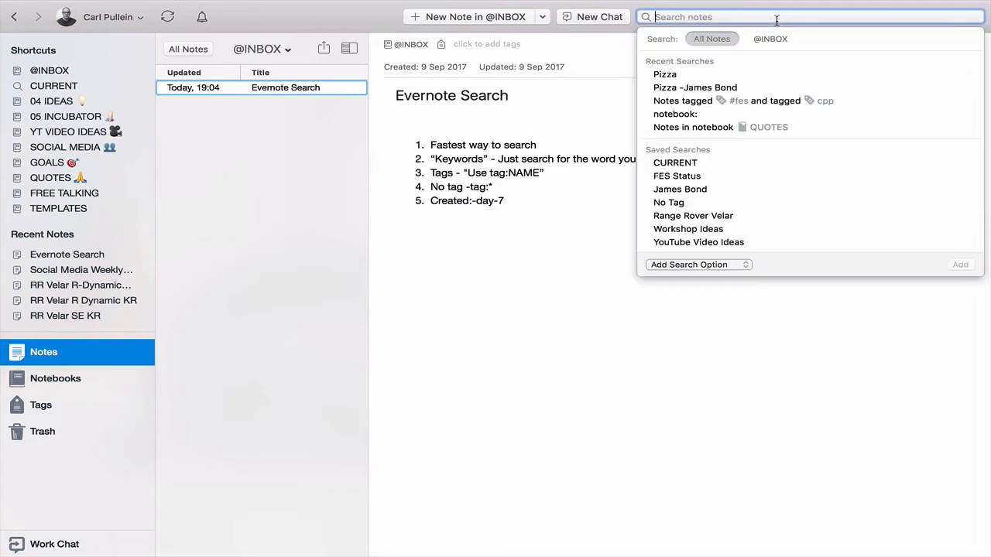
type("t")
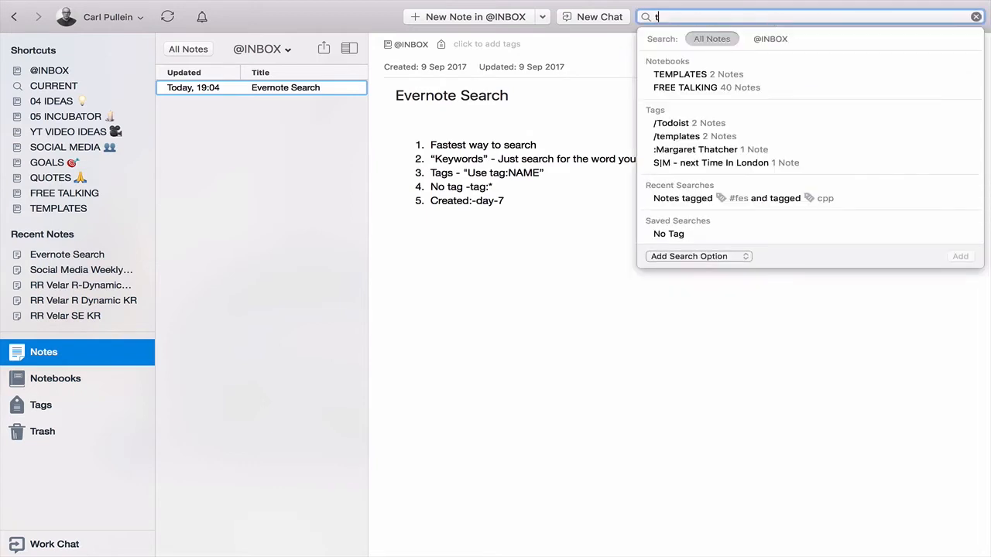
type("ag:")
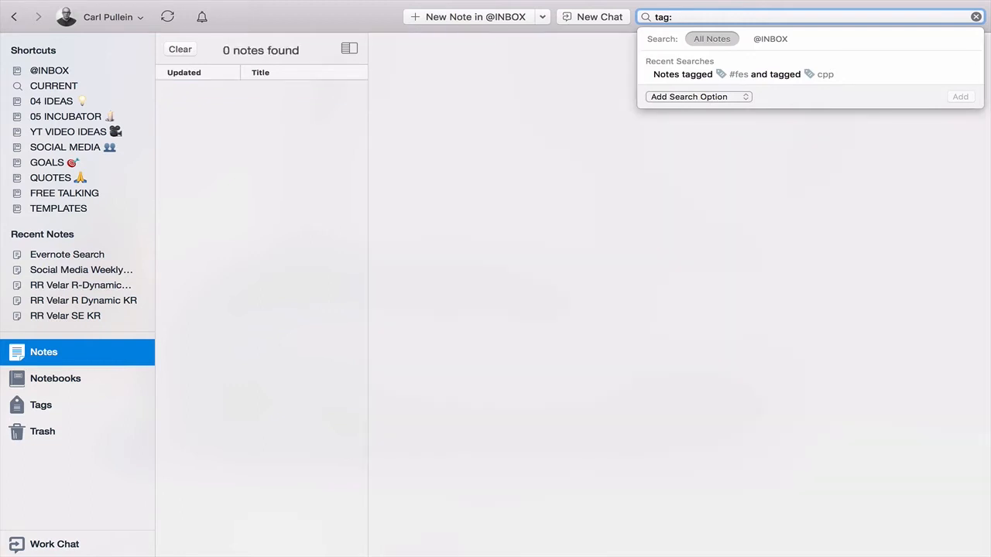
type("#fes")
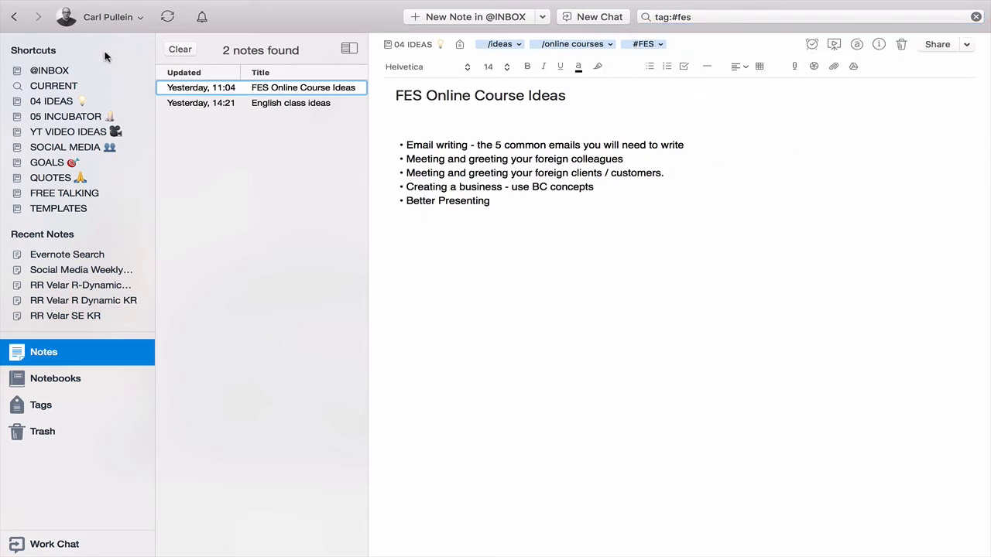
Leave the tag results and run the saved 'No Tag' search (-tag:*) listing 149 untagged notes
left_click(50, 72)
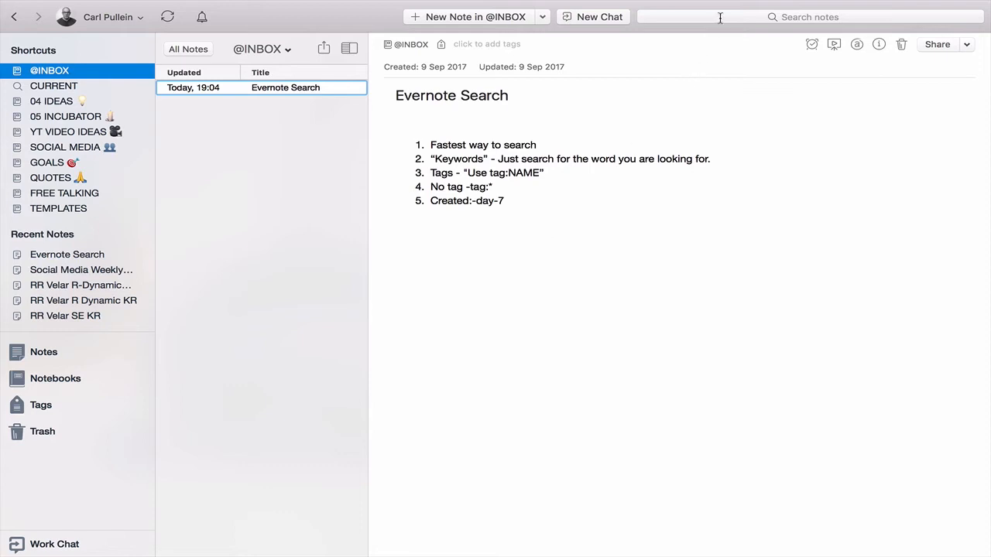
left_click(810, 15)
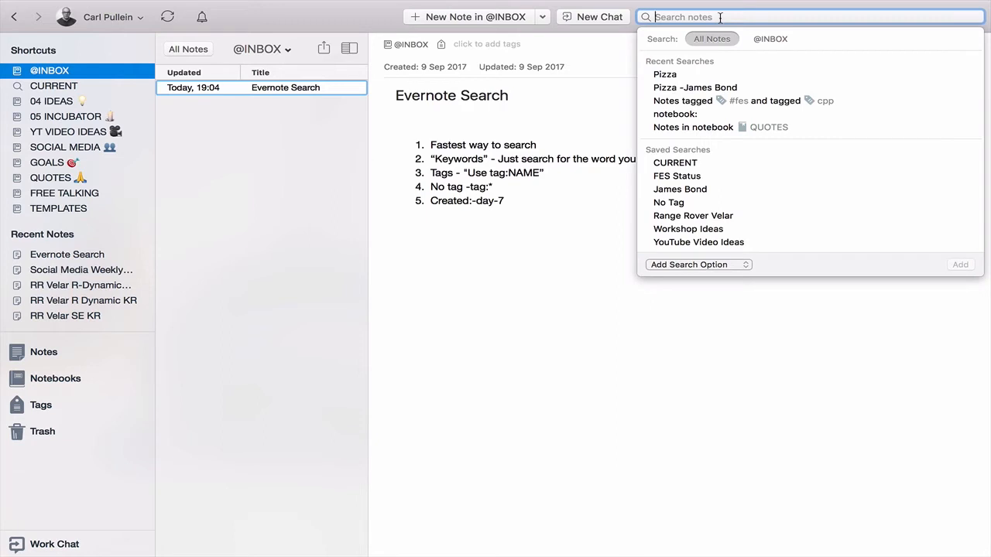
mouse_move(668, 201)
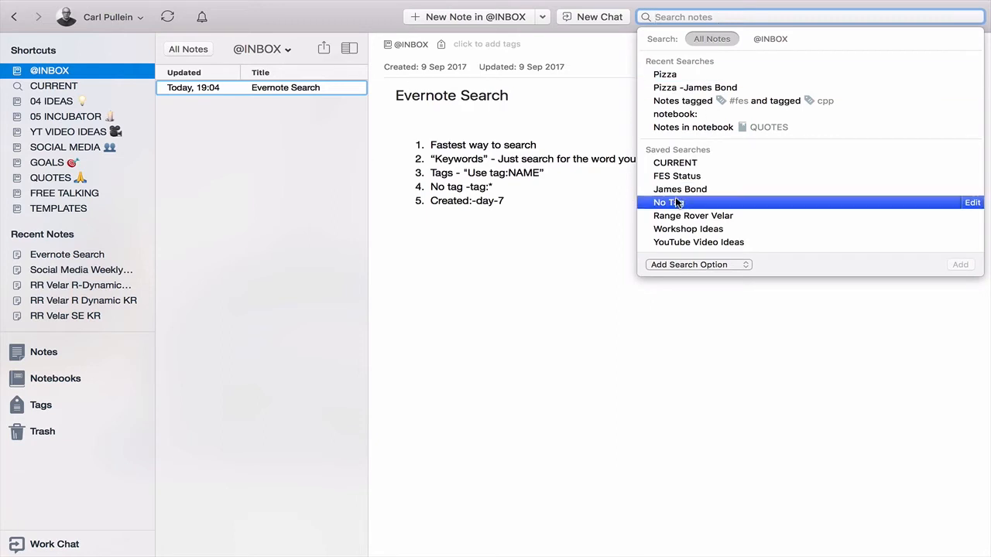
left_click(669, 201)
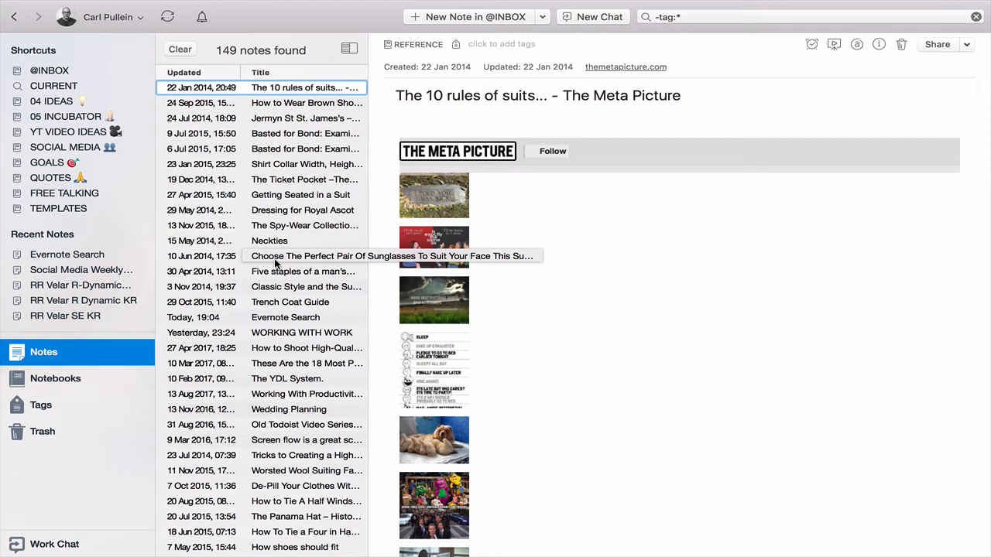
mouse_move(635, 23)
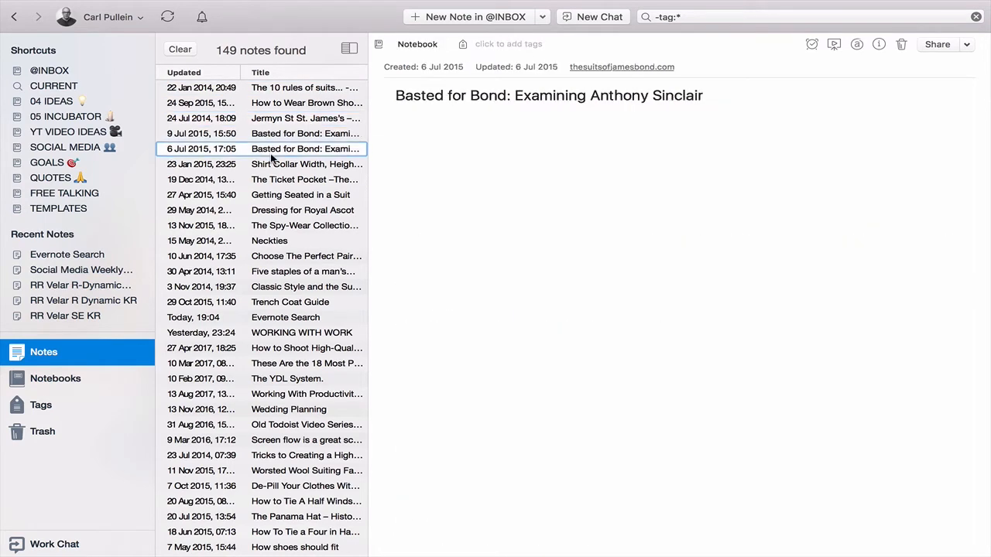
left_click(301, 271)
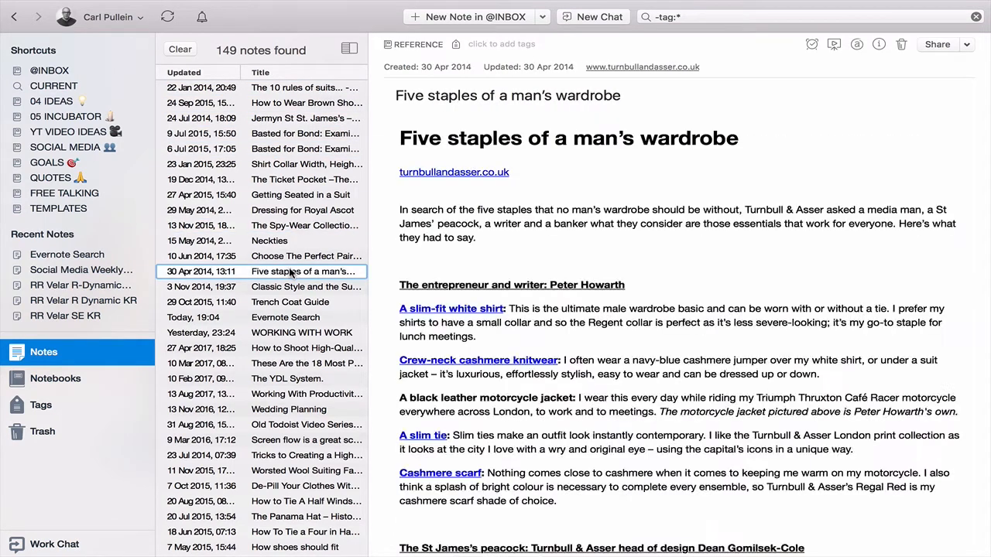
left_click(307, 347)
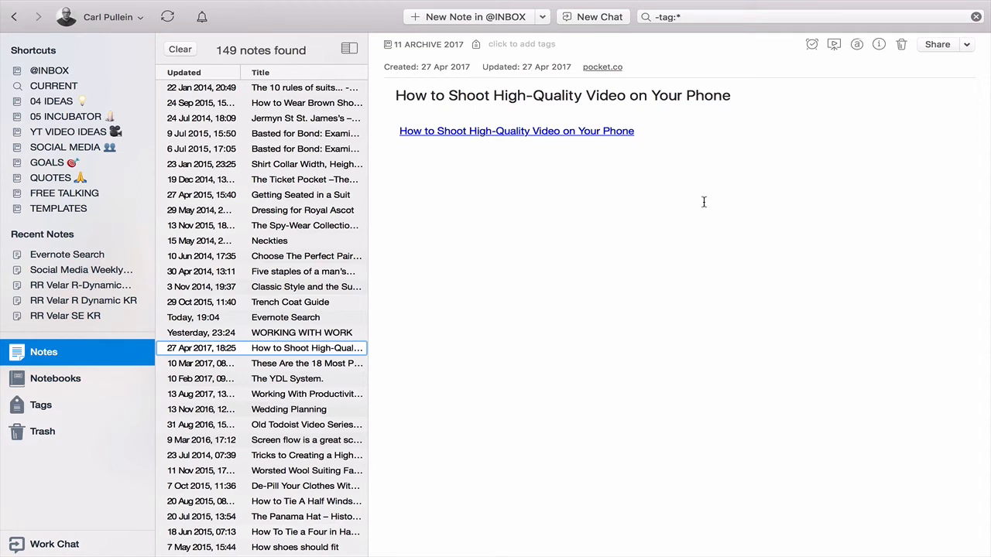
left_click(306, 517)
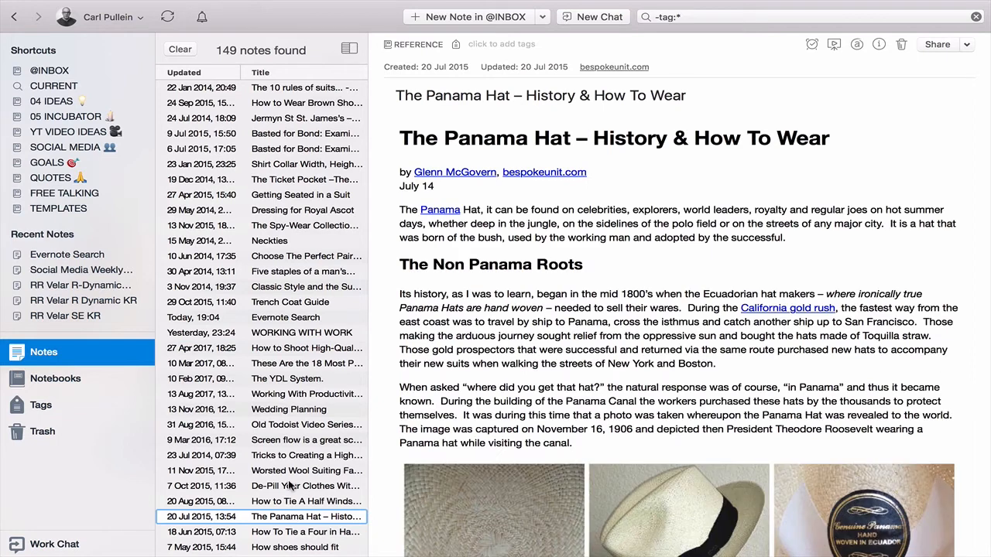
left_click(307, 395)
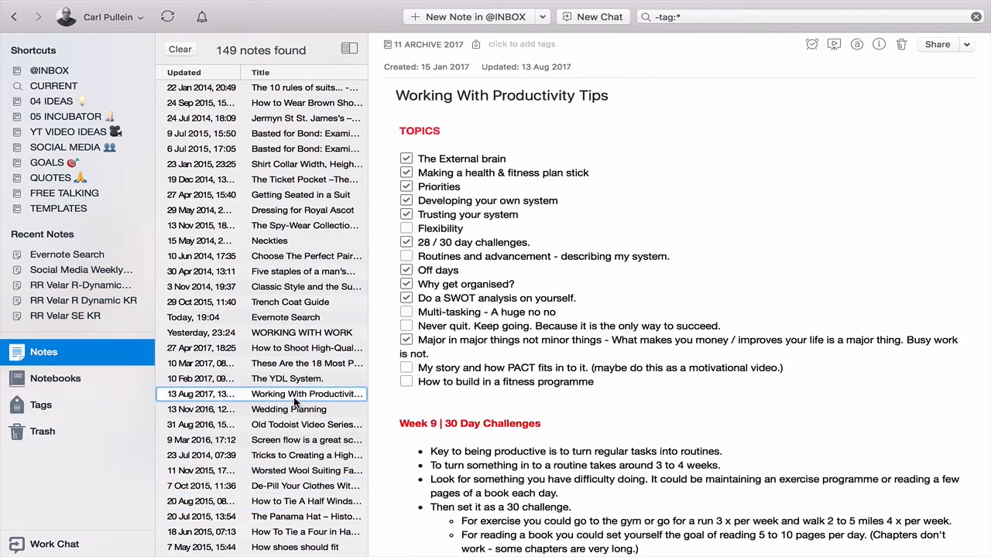
left_click(300, 331)
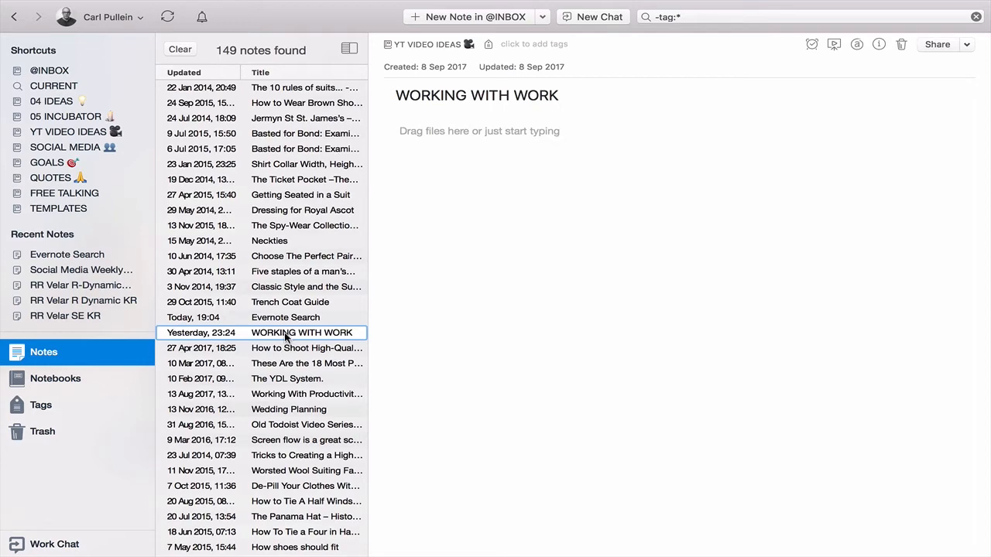
left_click(285, 318)
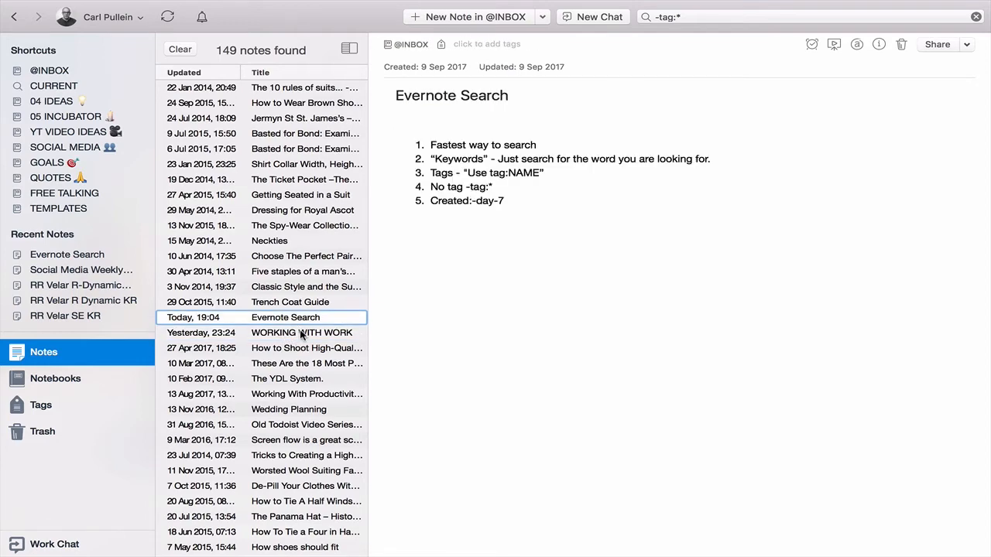
left_click(269, 242)
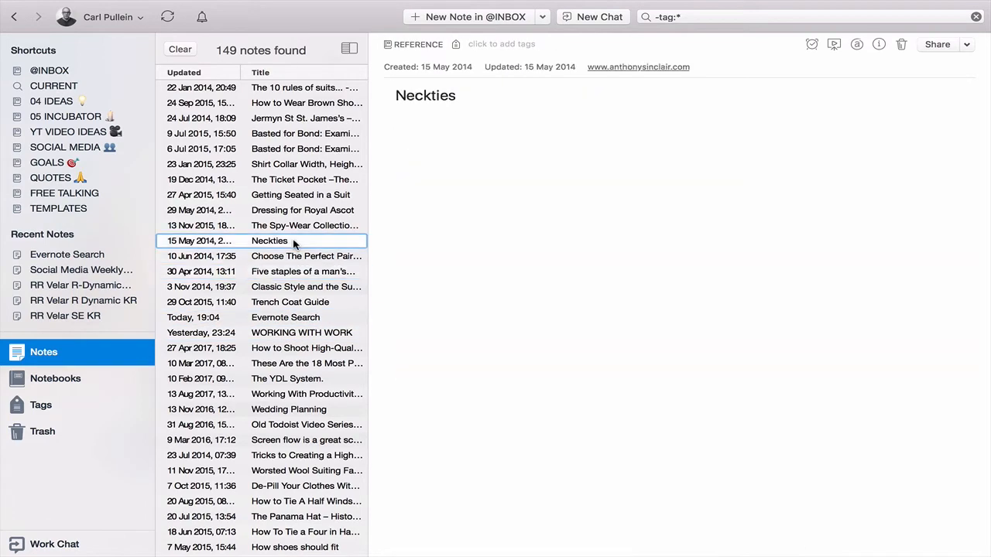
left_click(306, 455)
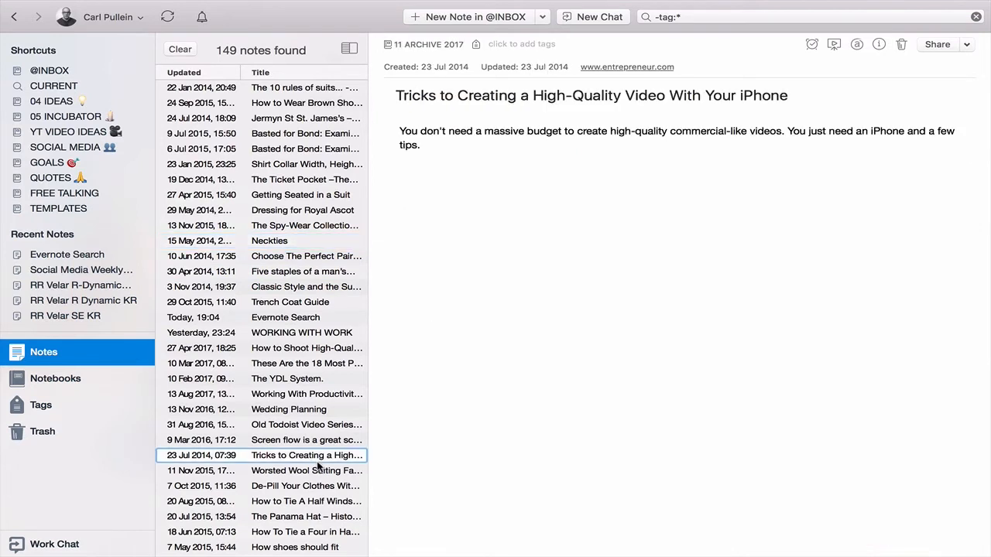
mouse_move(71, 86)
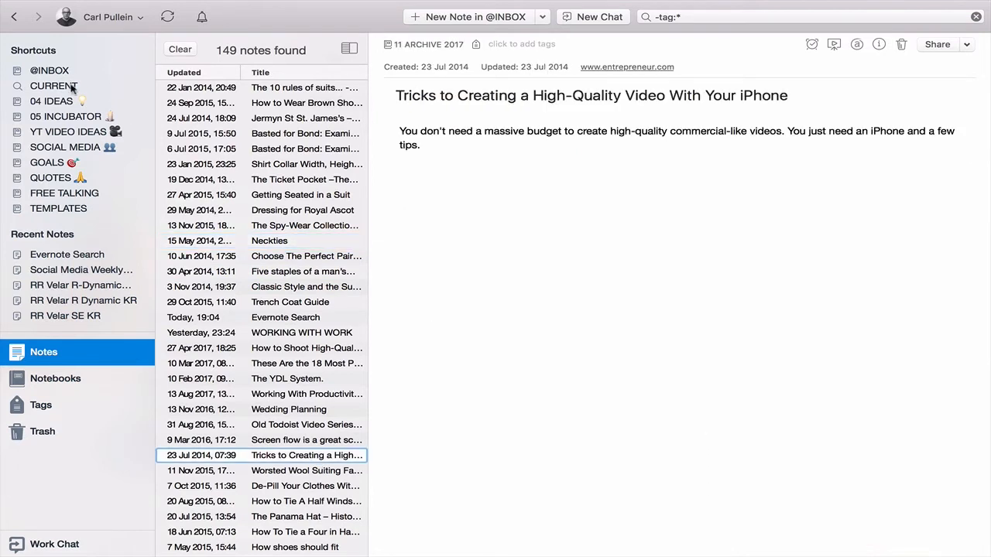
left_click(49, 72)
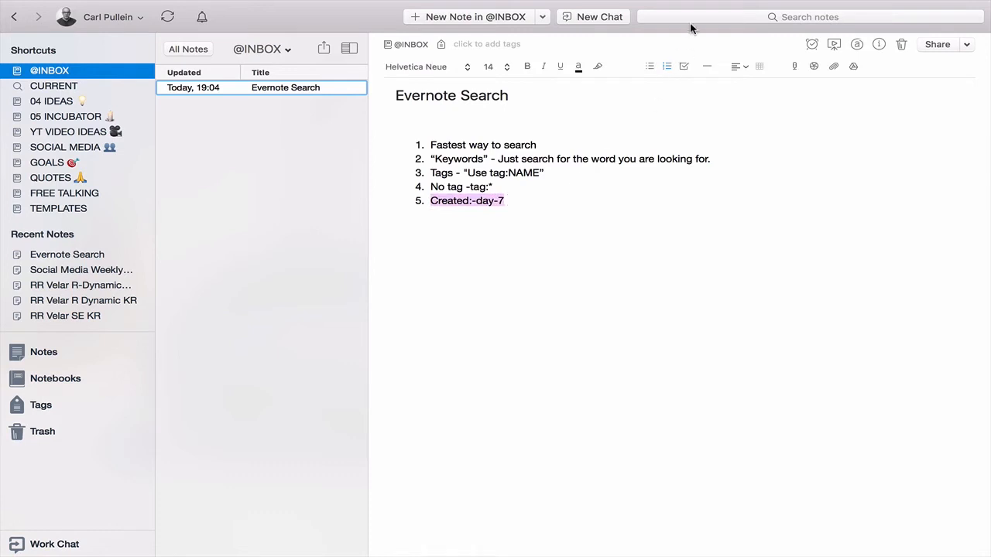
Search all notes with Created:-day-7, returning 563 notes, and scroll the results
left_click(807, 15)
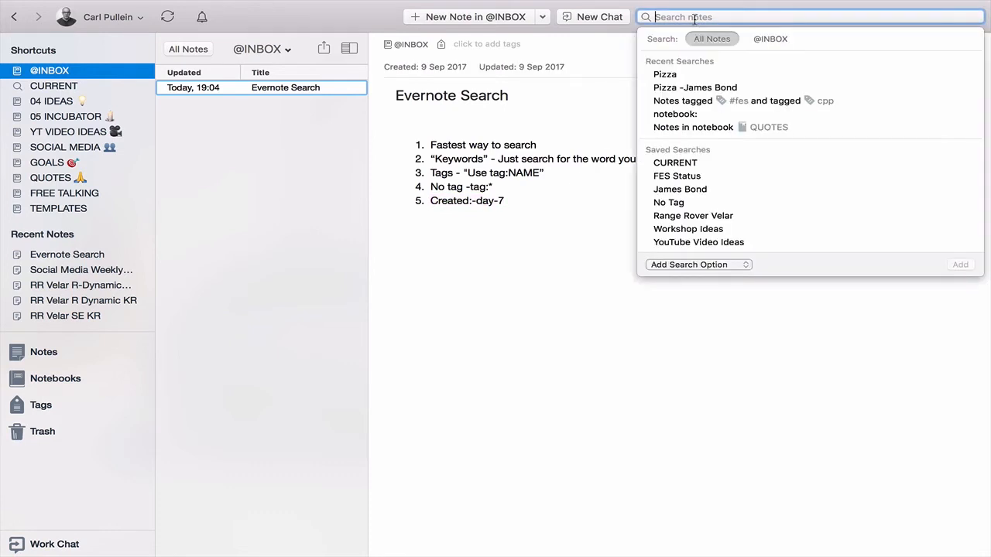
type("Created:-day-7")
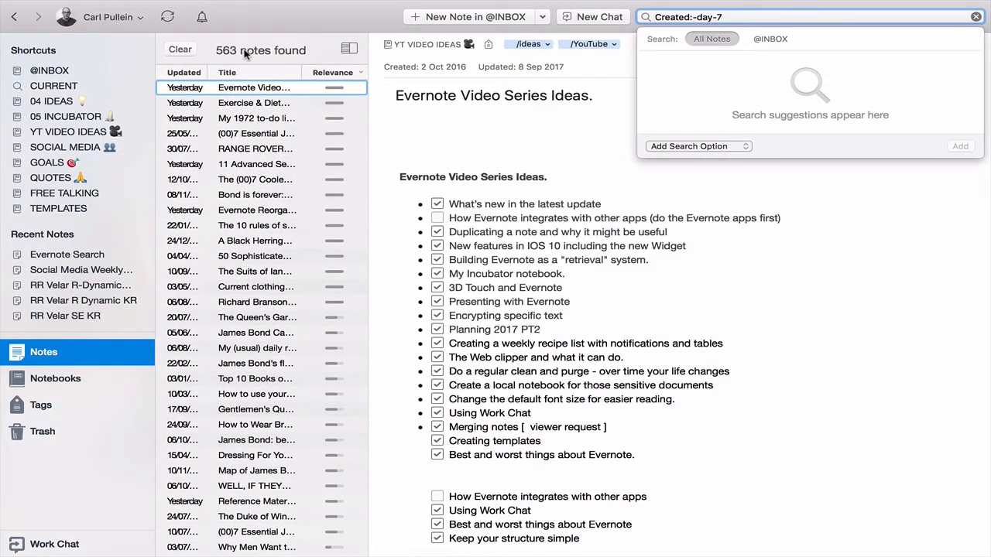
mouse_move(251, 52)
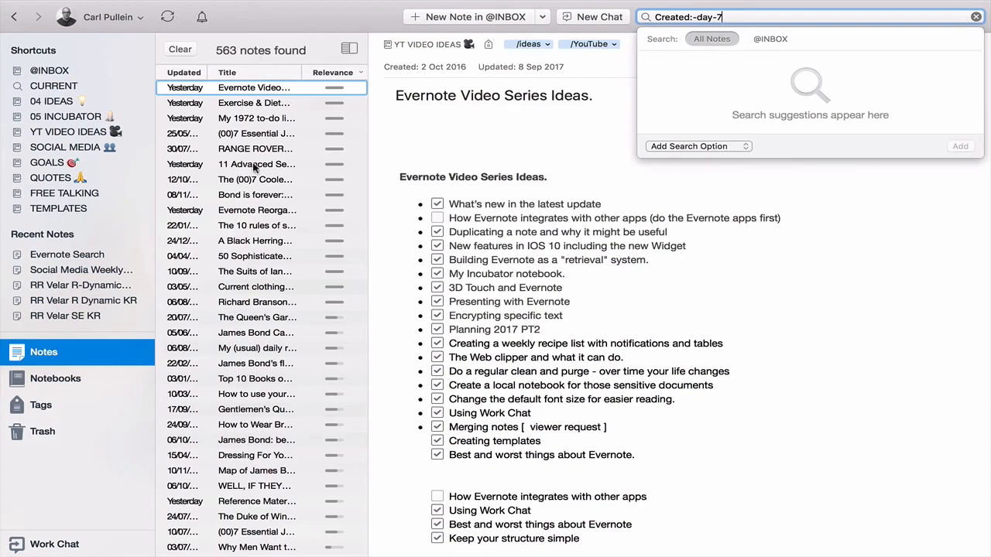
scroll("down", 3)
type("1")
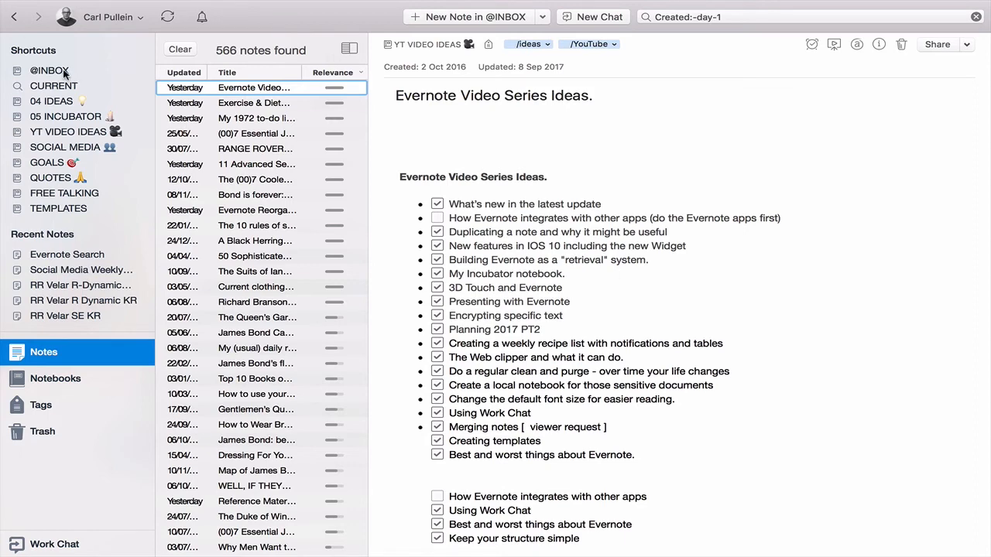
left_click(49, 71)
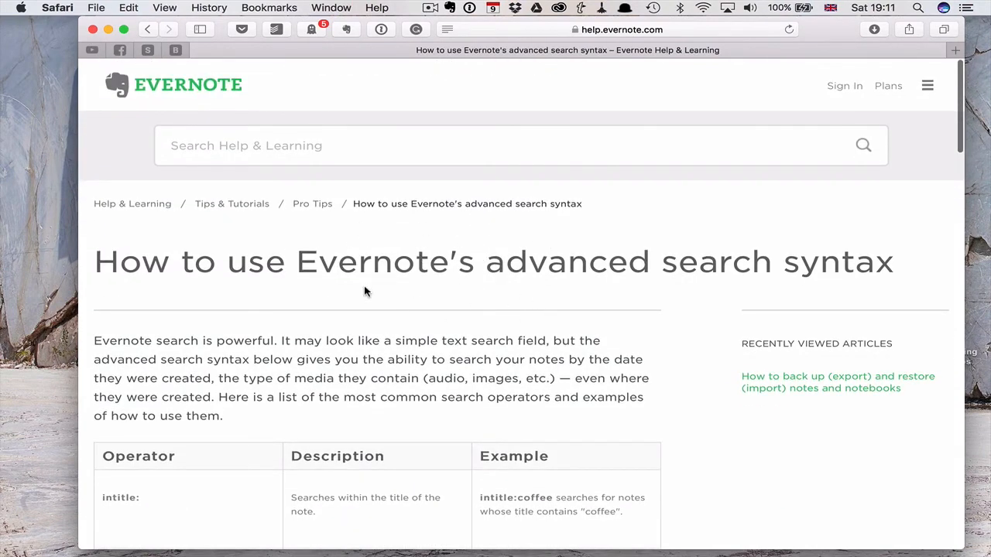
scroll("down", 3)
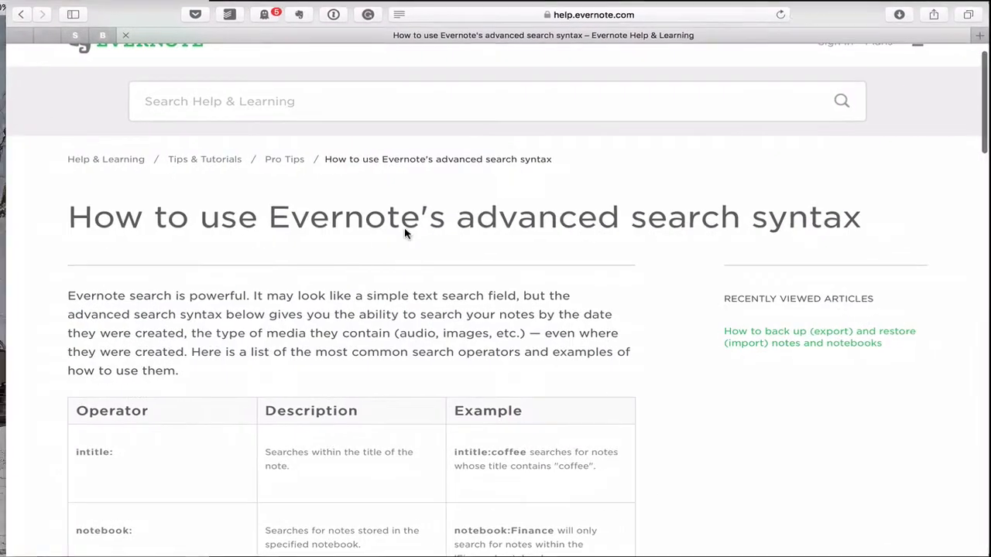
scroll("down", 3)
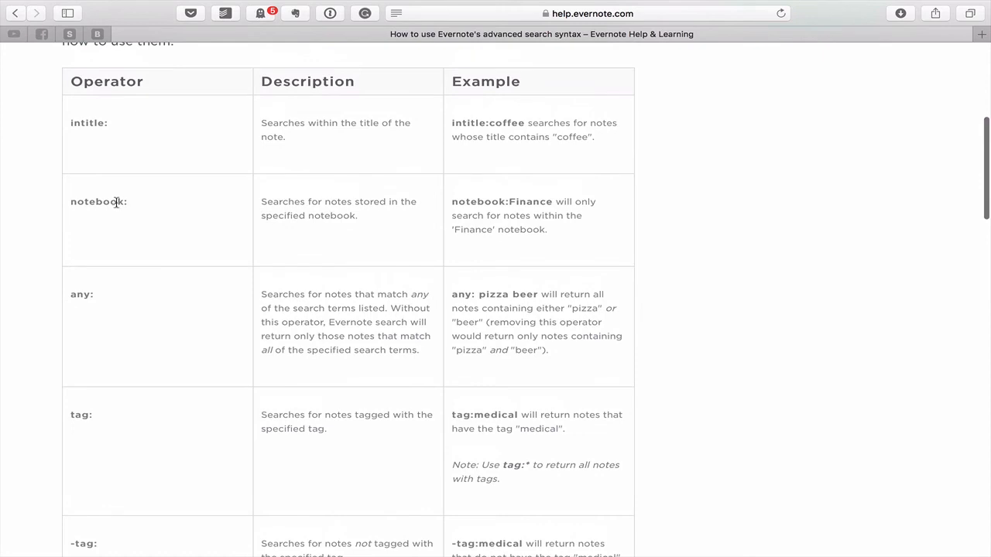
scroll("down", 3)
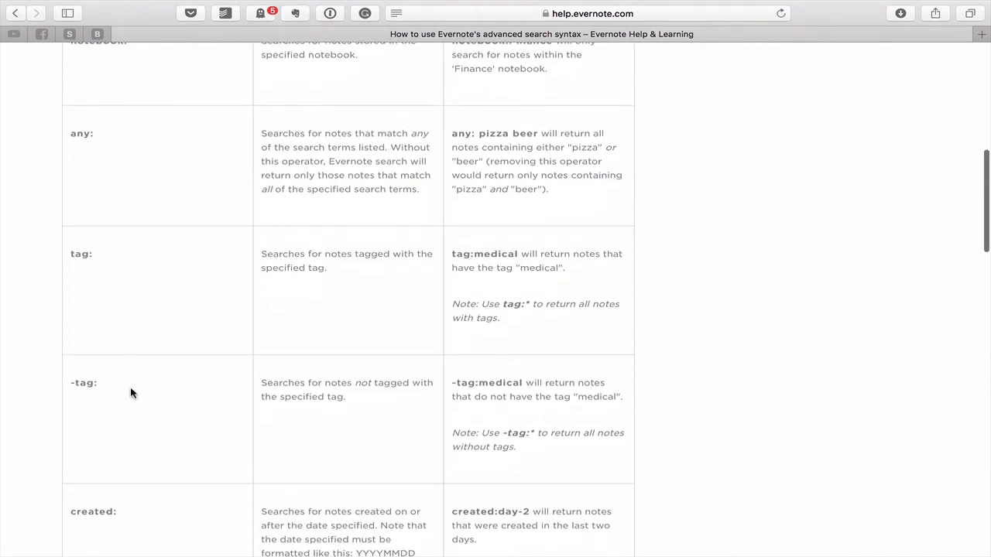
mouse_move(135, 396)
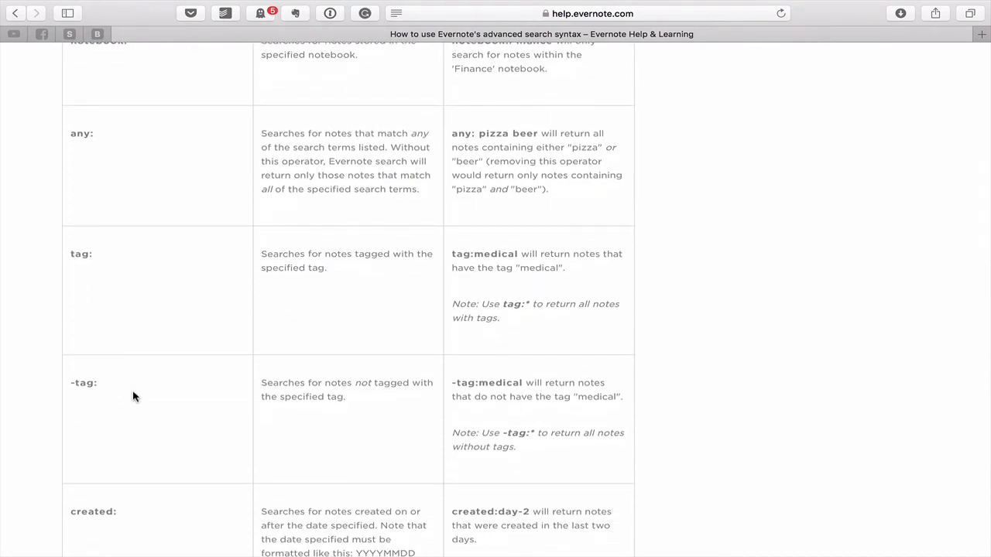
scroll("down", 3)
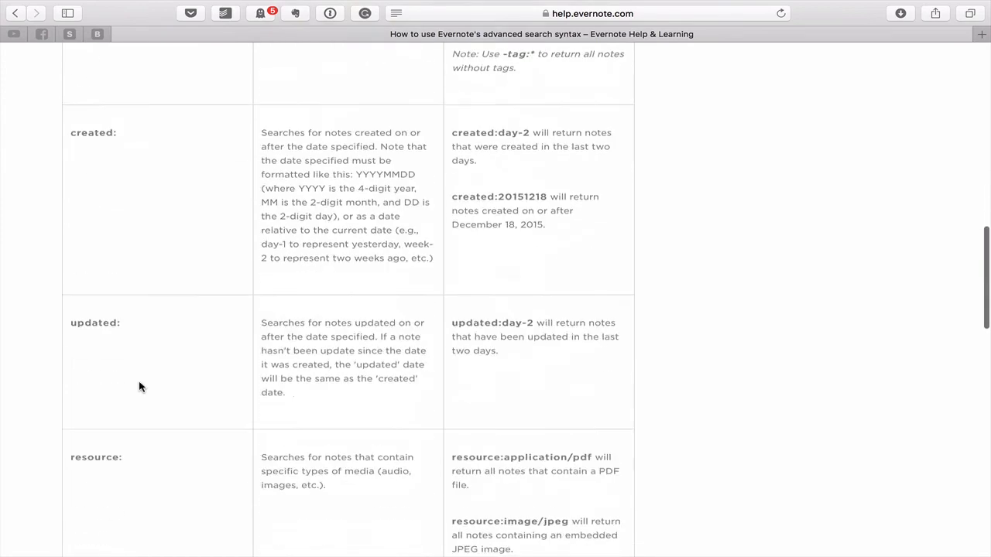
scroll("down", 3)
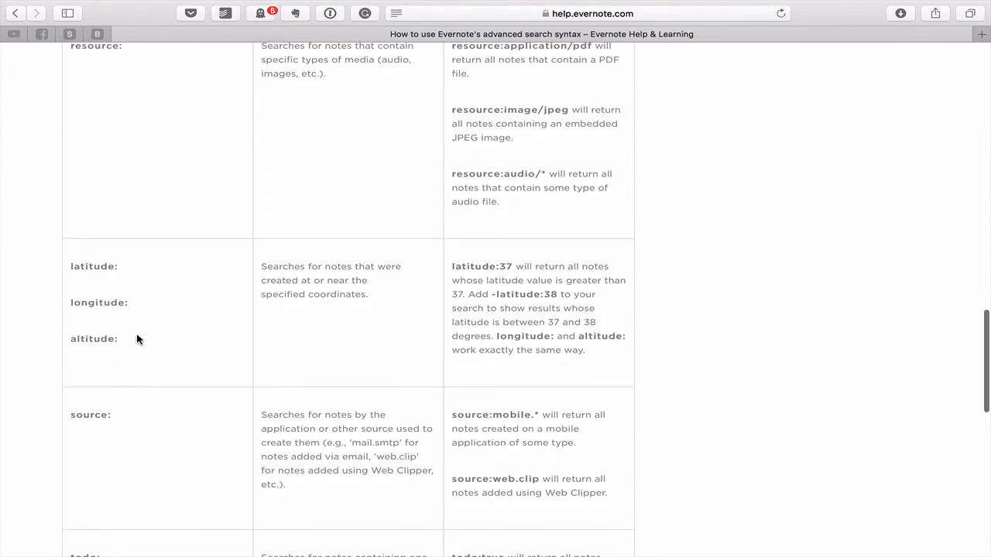
scroll("up", 3)
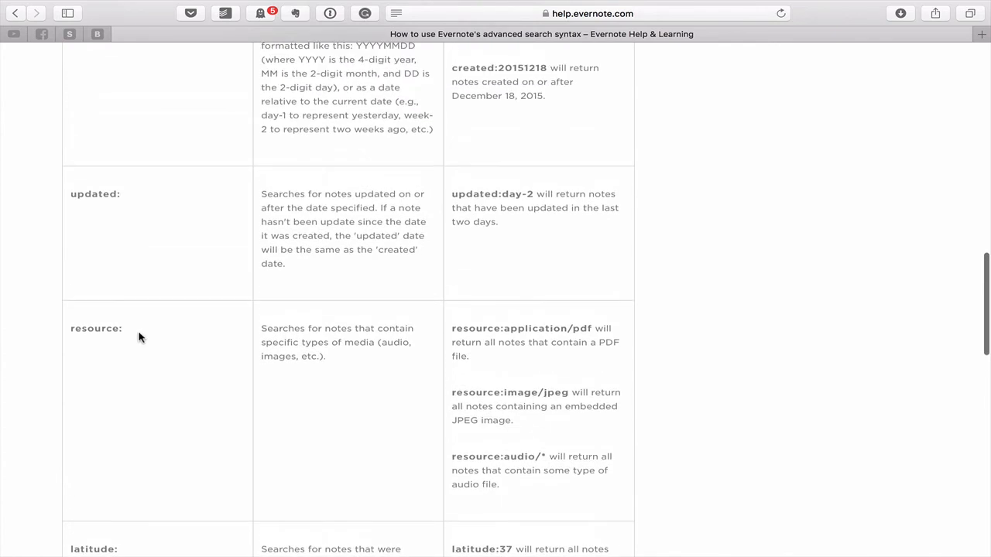
mouse_move(576, 326)
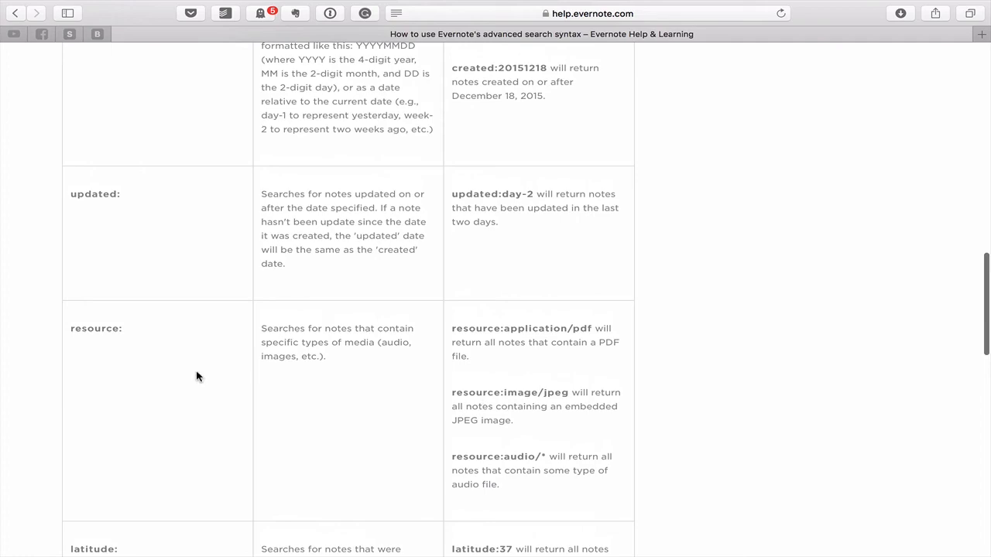
scroll("up", 3)
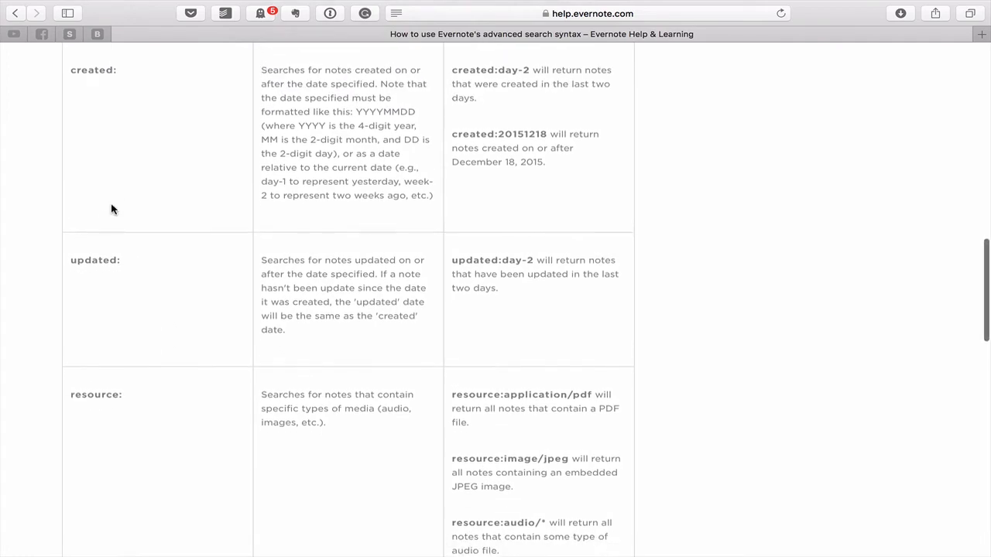
scroll("down", 3)
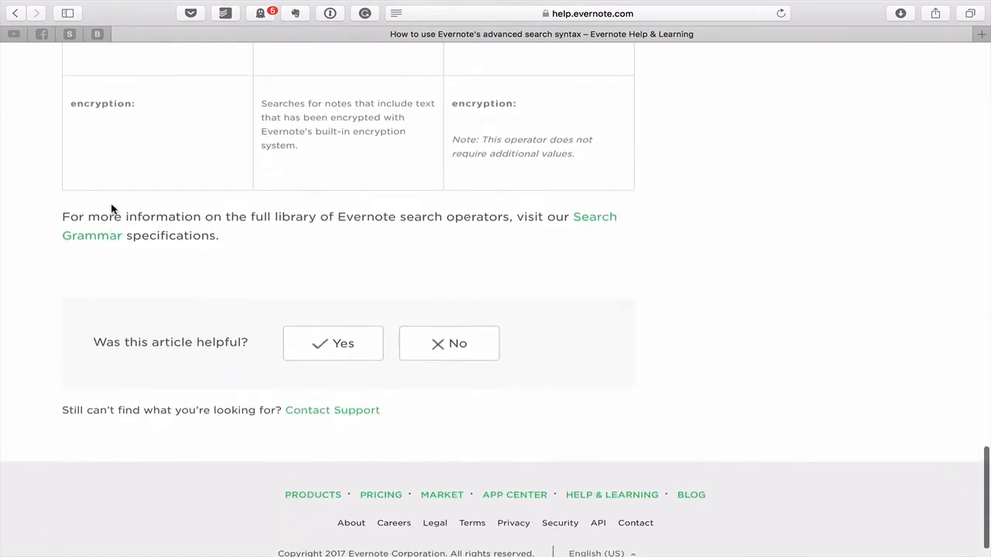
scroll("up", 3)
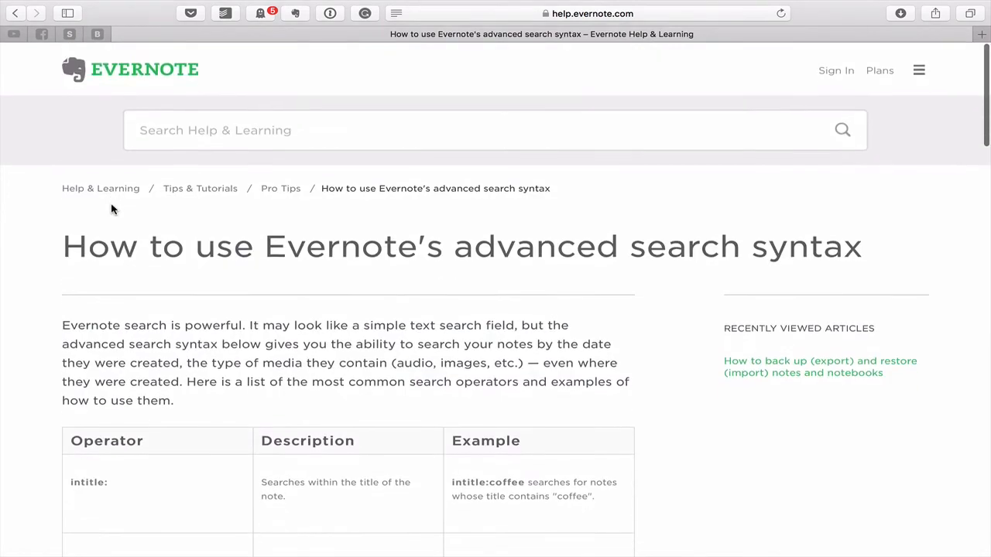